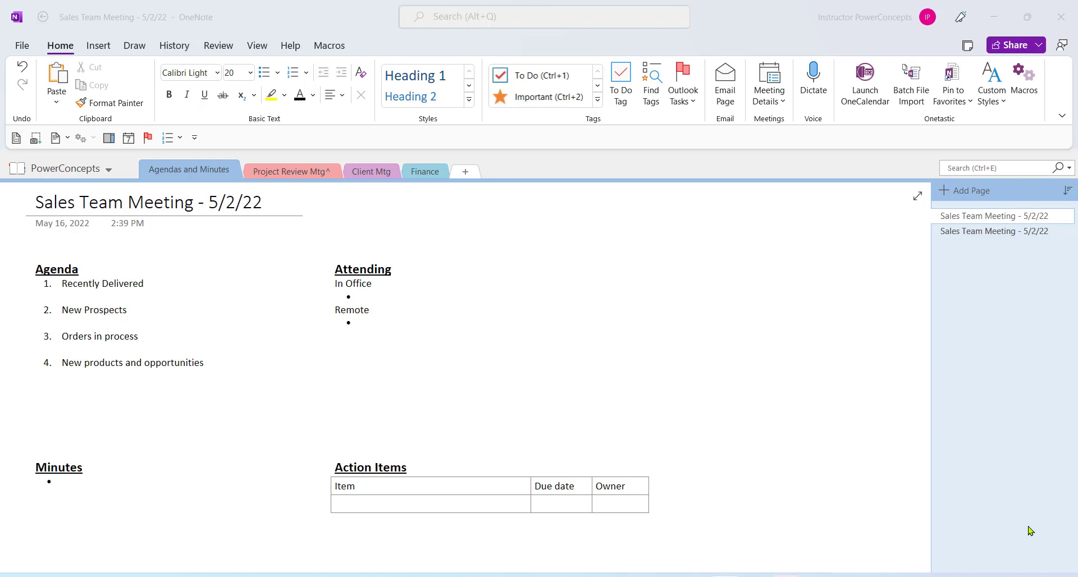
mouse_move(139, 149)
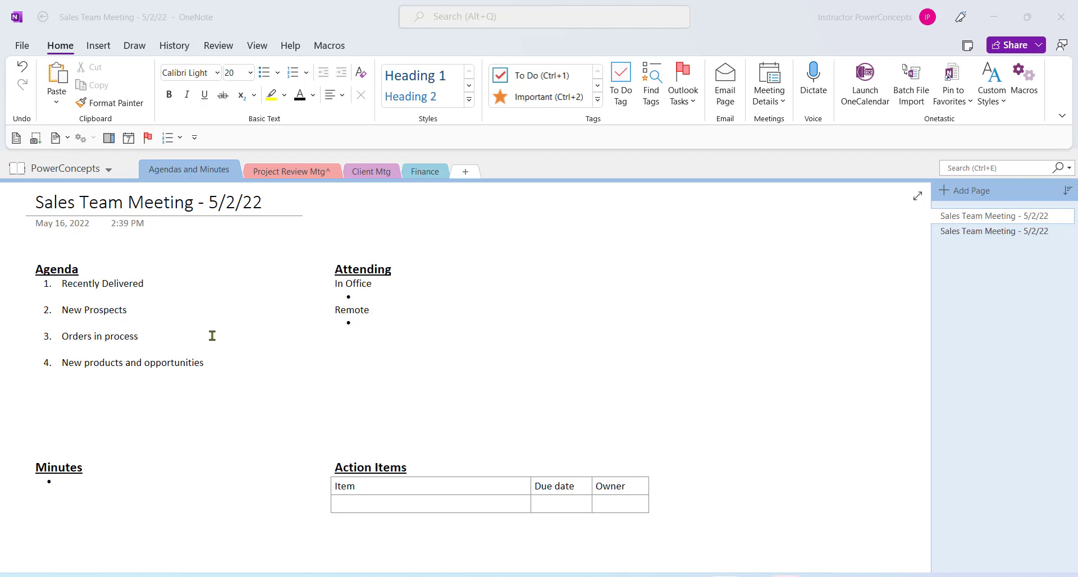
mouse_move(104, 291)
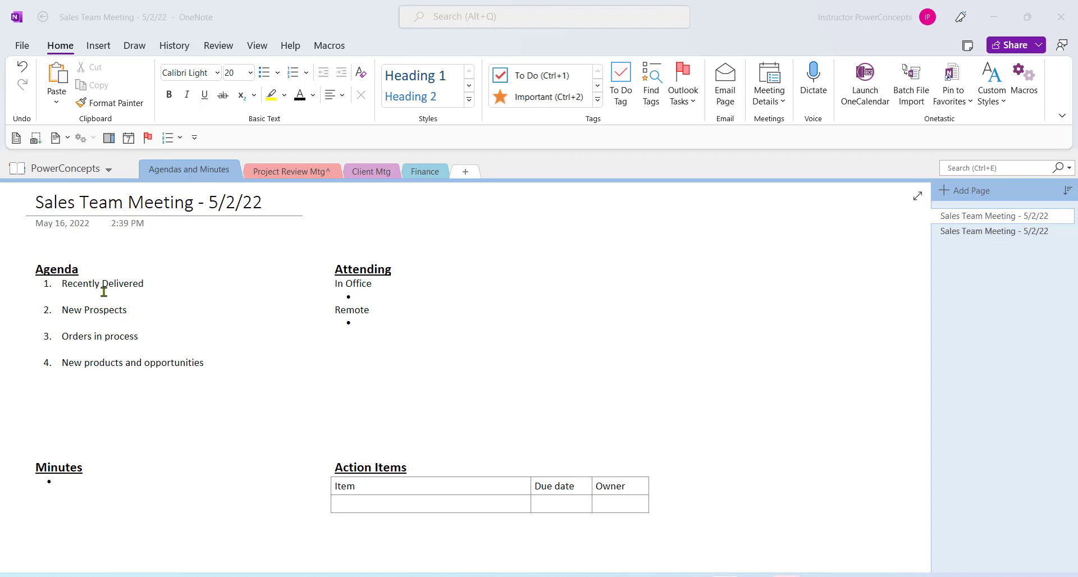
mouse_move(656, 393)
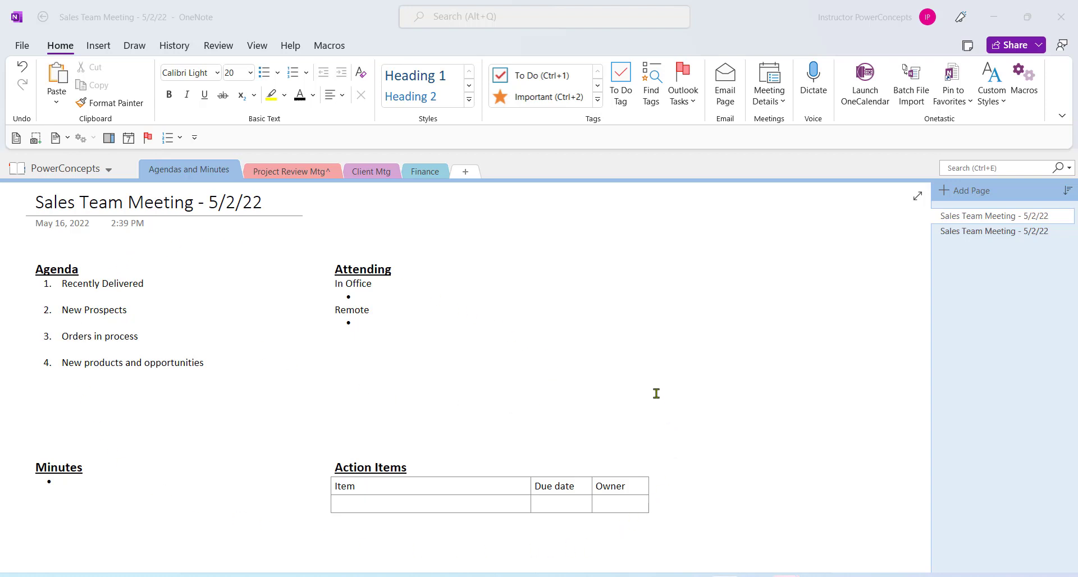
mouse_move(405, 243)
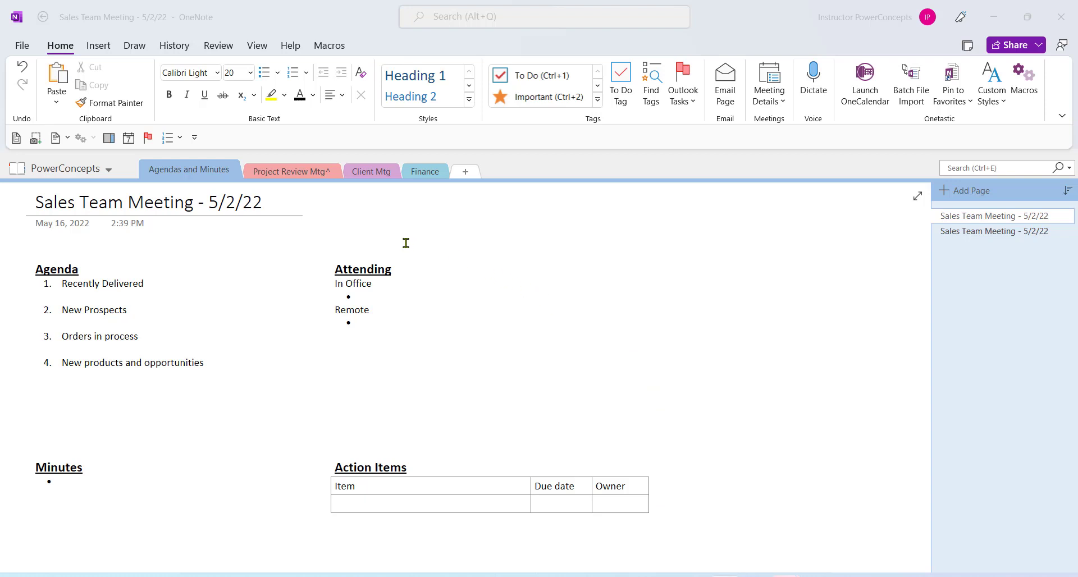
mouse_move(917, 195)
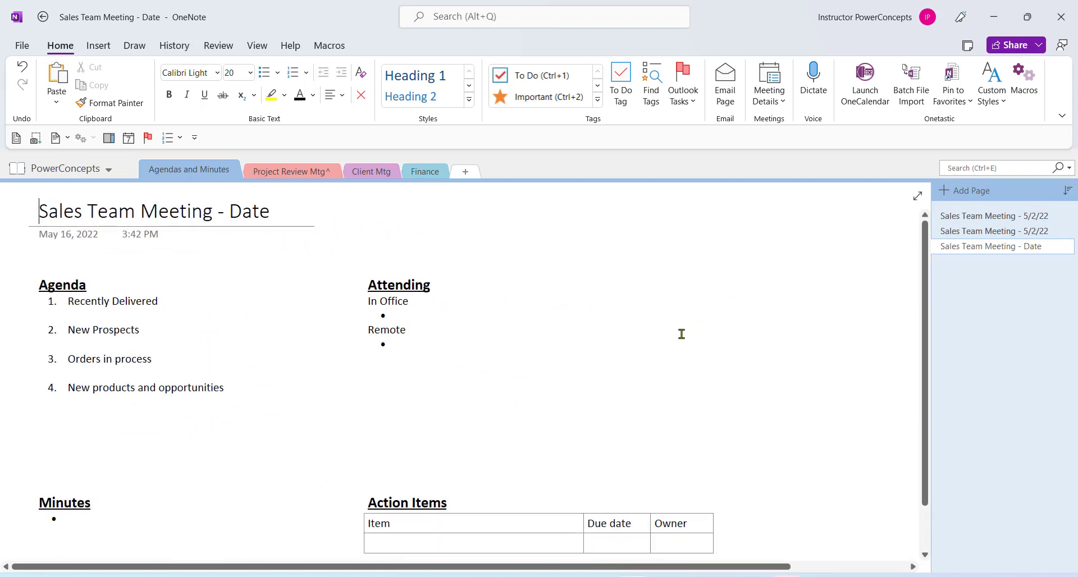
mouse_move(657, 318)
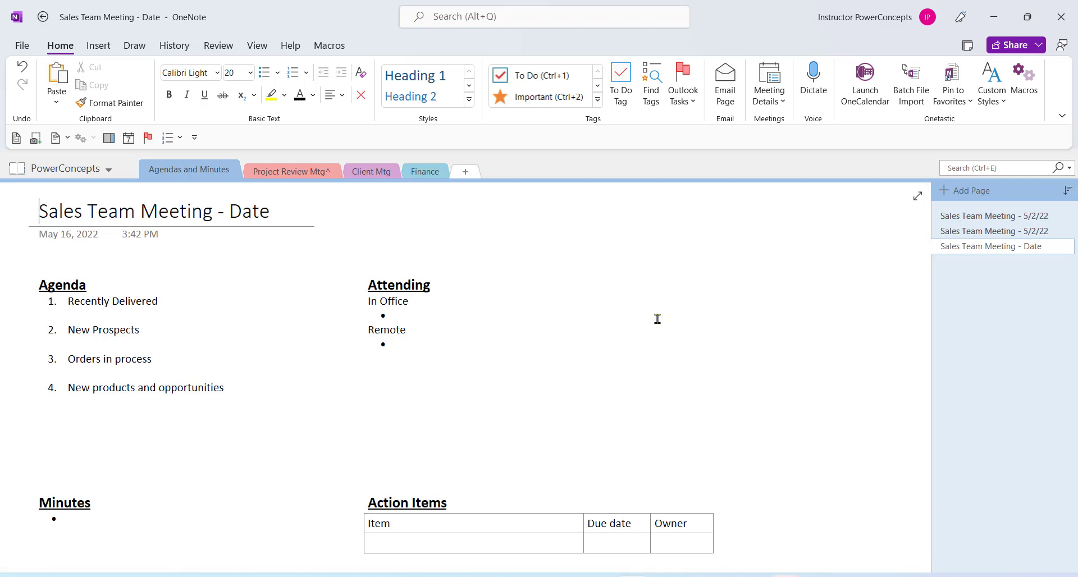
Replace the title's Date placeholder so the page reads 'Sales Team Meeting - 5/16/29'
click(253, 211)
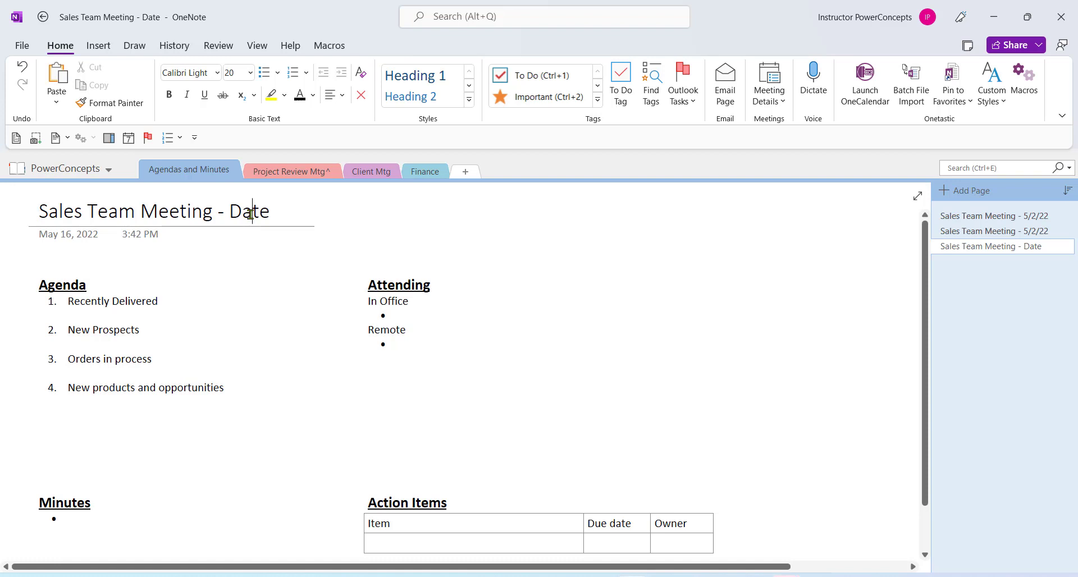
double_click(249, 211)
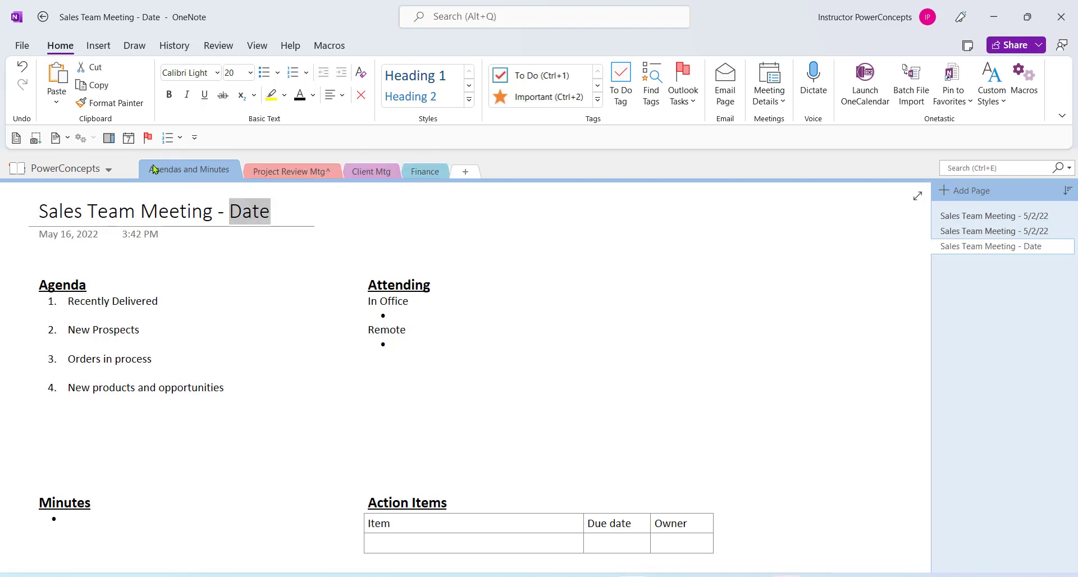
text(5/16/29)
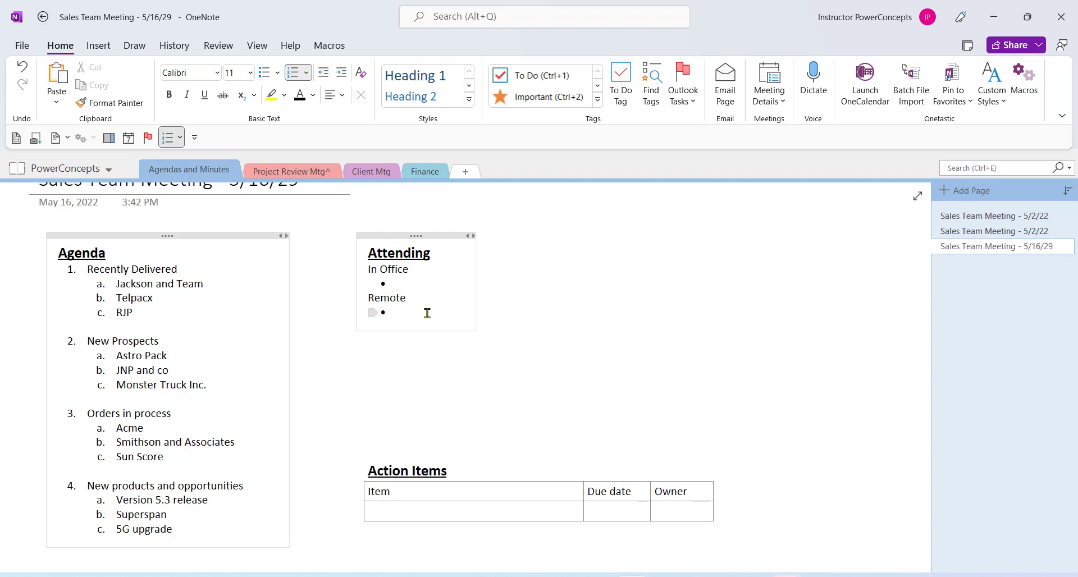
Paste the attendee names Jackson, Susan, Cynthia (in office) and Don, Linda (remote)
click(173, 529)
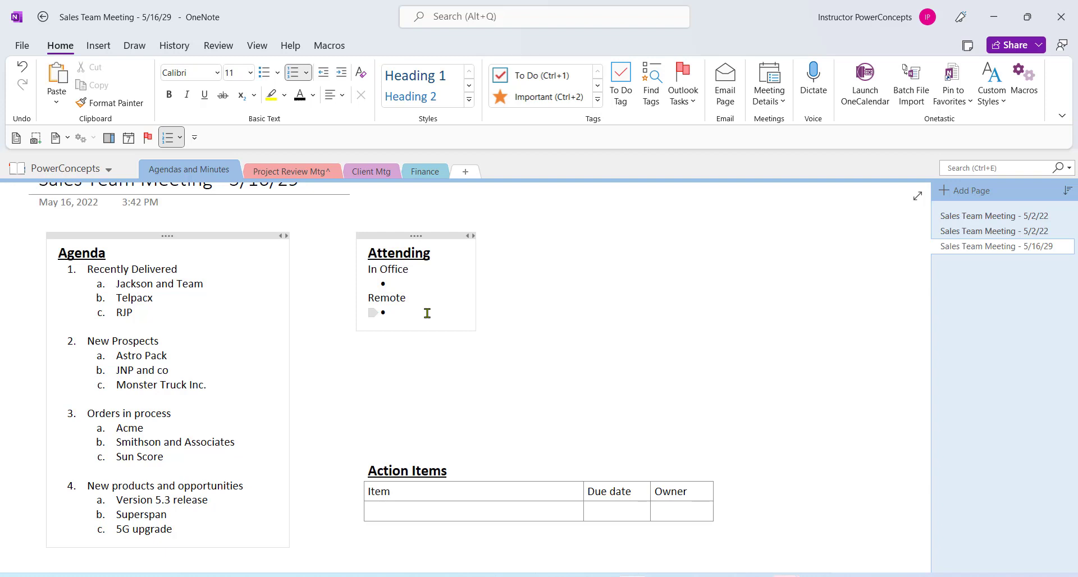
click(173, 529)
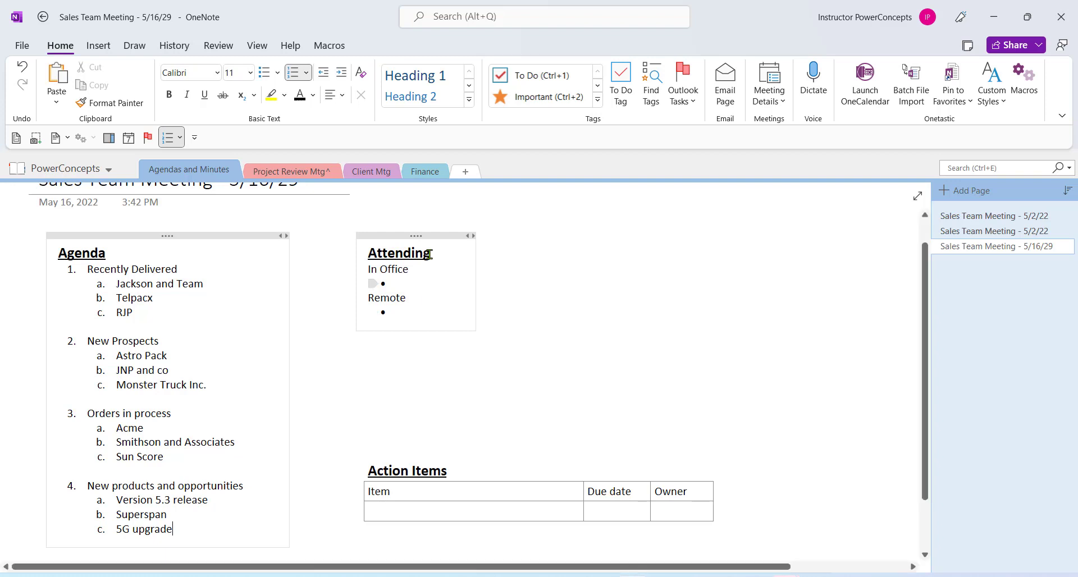
key(ctrl+v)
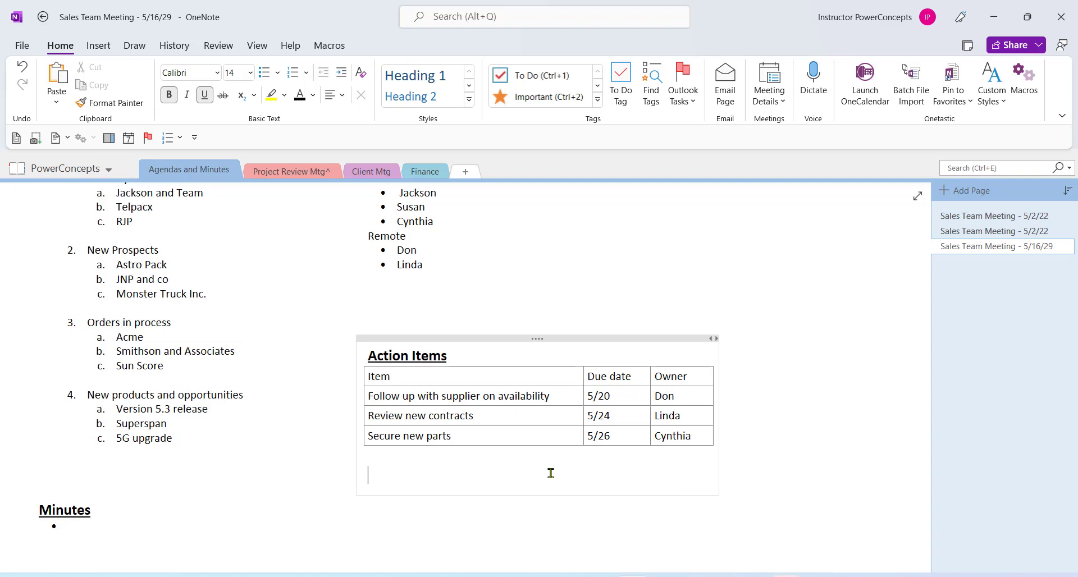
Flag 'Follow up with supplier on availability' as a custom Outlook task starting and due 5/20, and save it
click(448, 387)
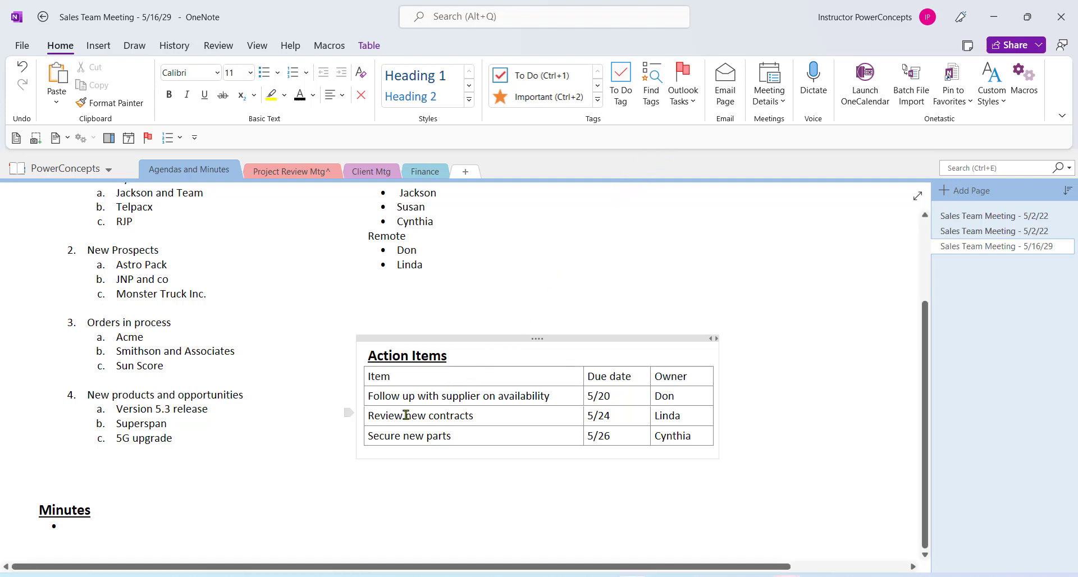
click(681, 82)
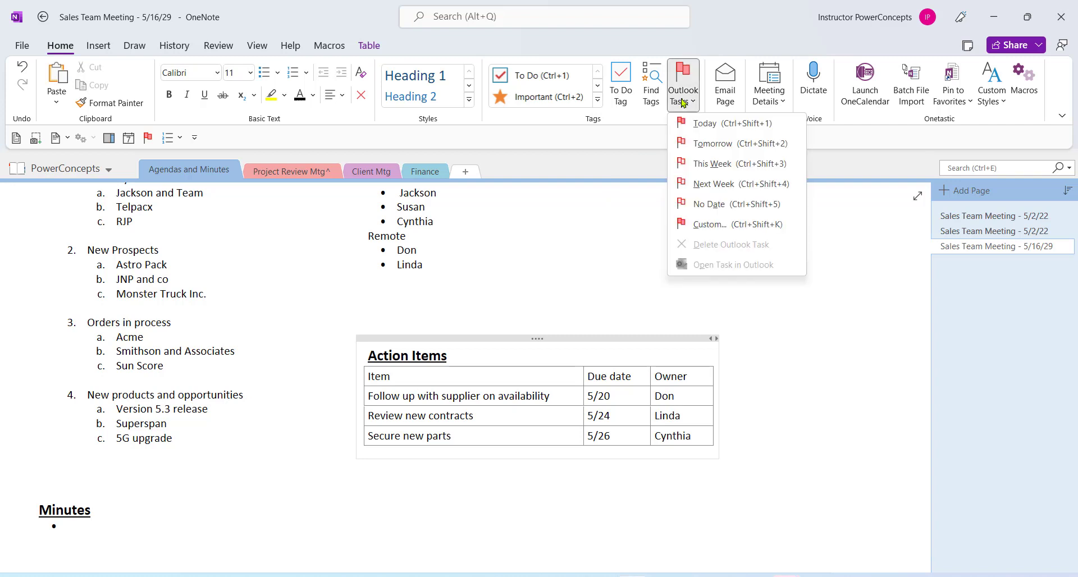
mouse_move(712, 223)
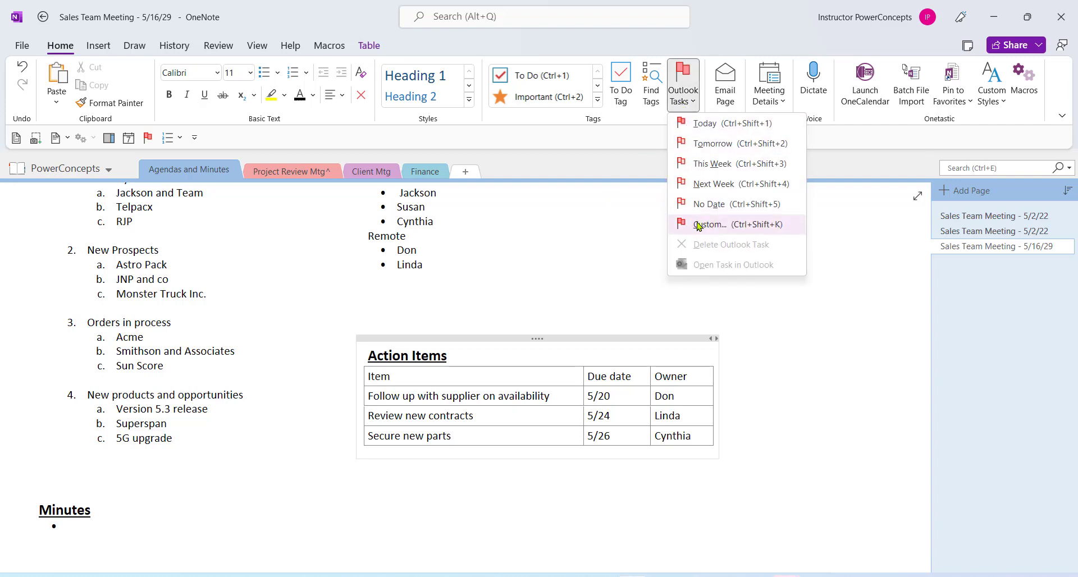
click(709, 224)
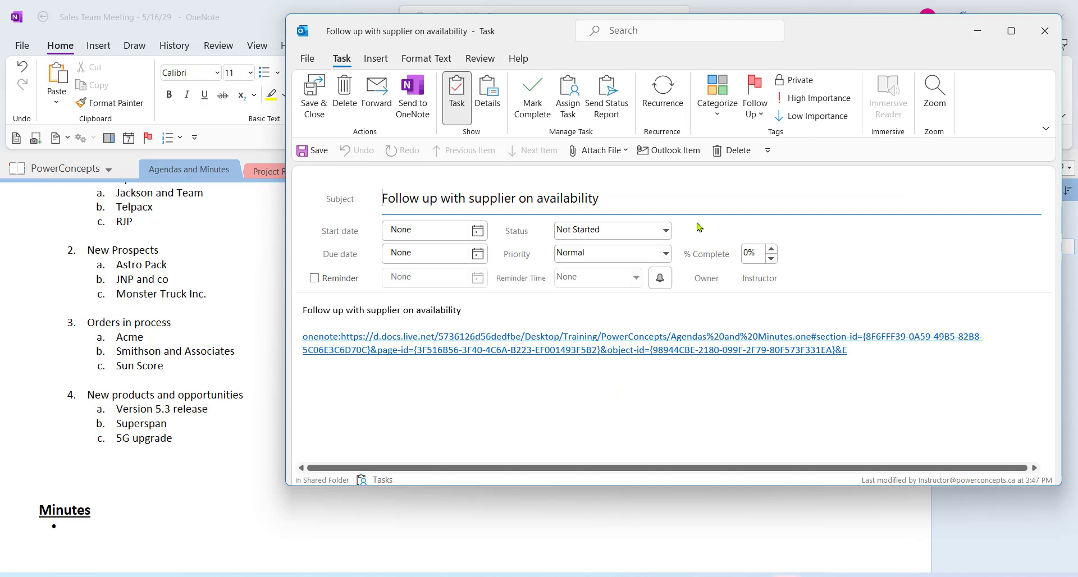
click(426, 229)
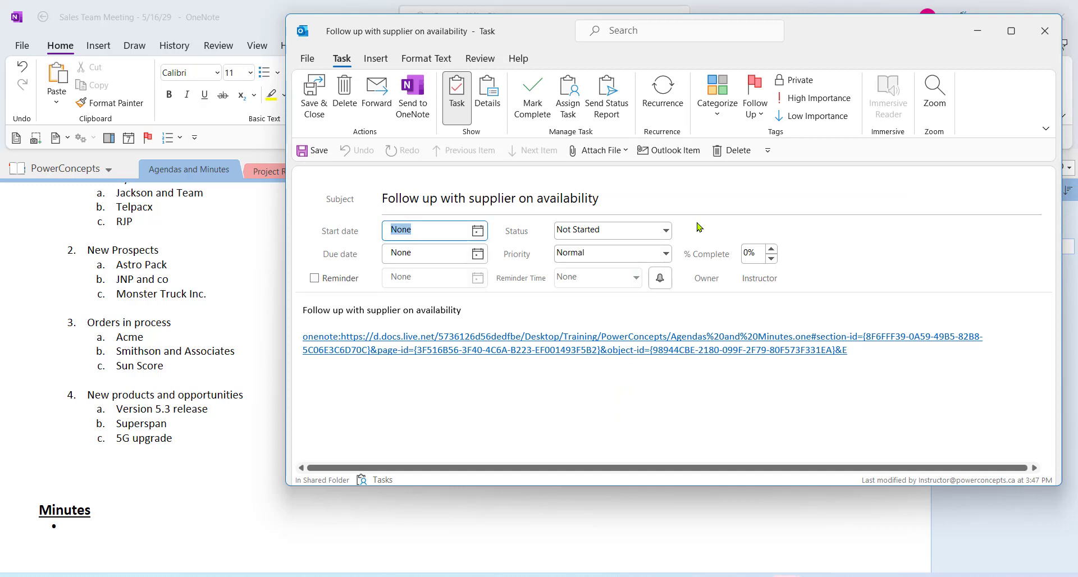
text(5/20/22)
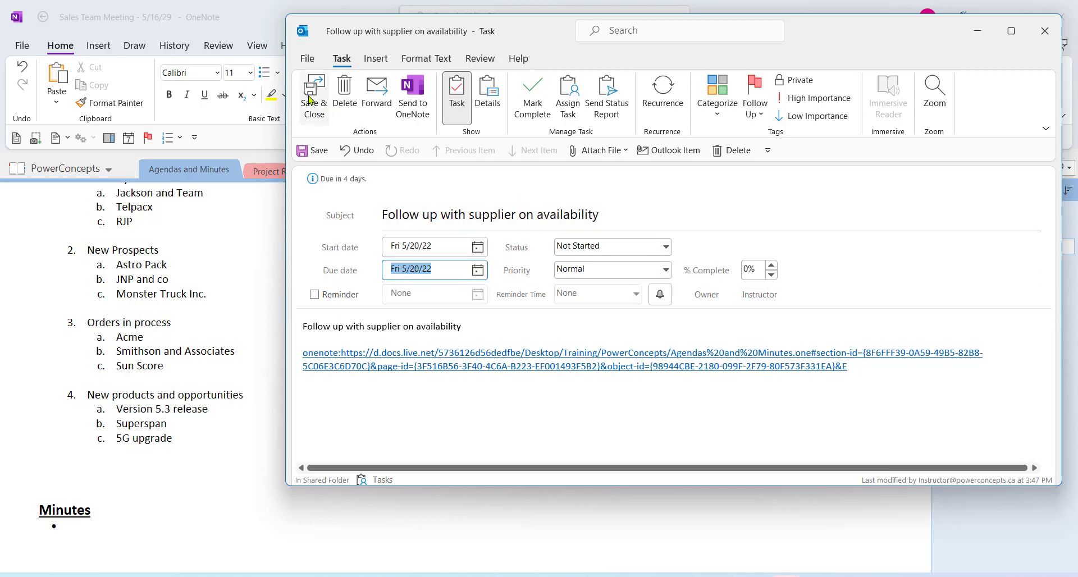
click(313, 96)
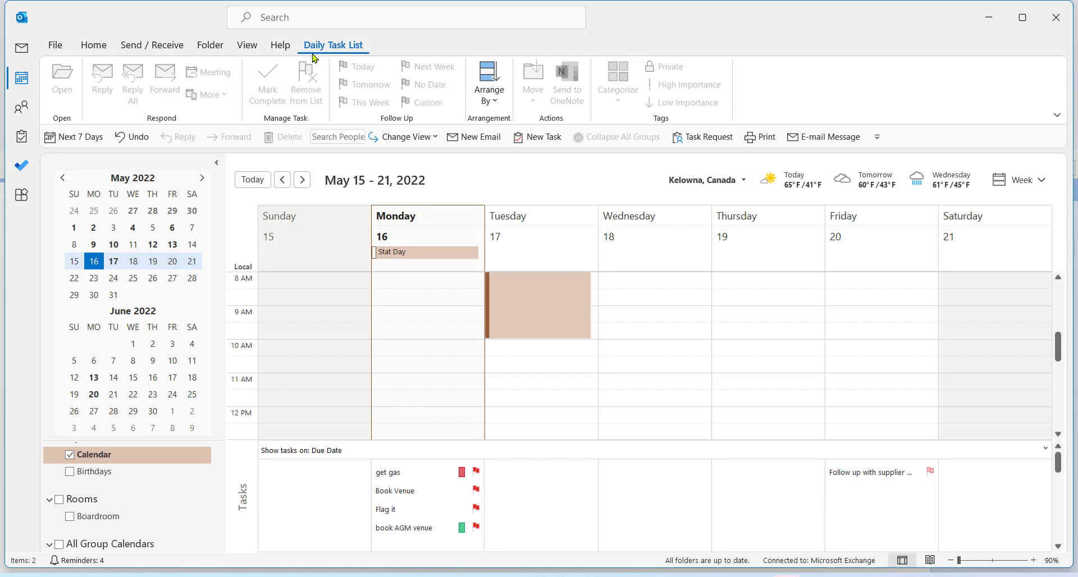
mouse_move(905, 486)
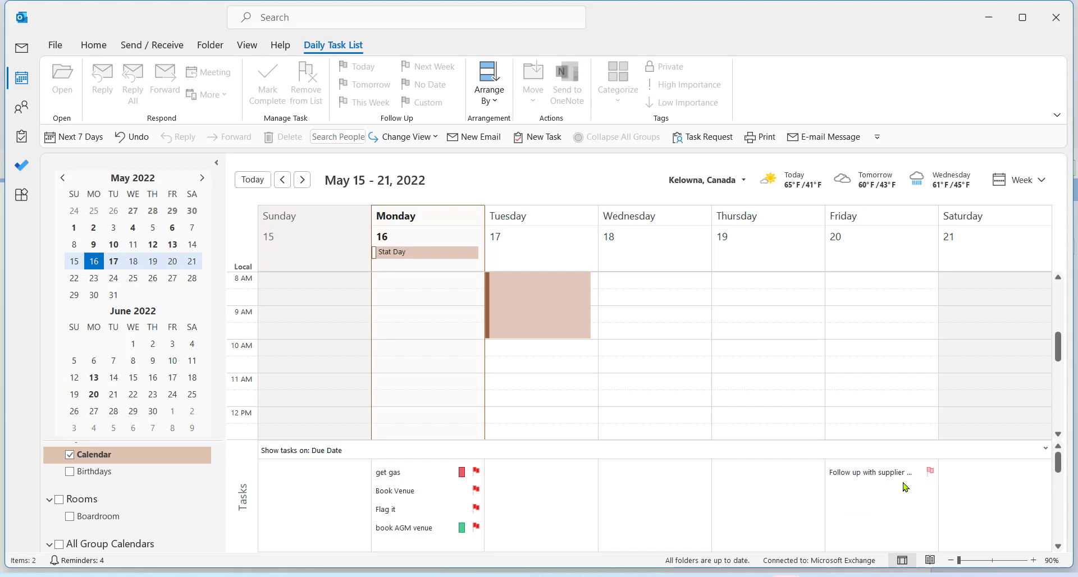
mouse_move(870, 471)
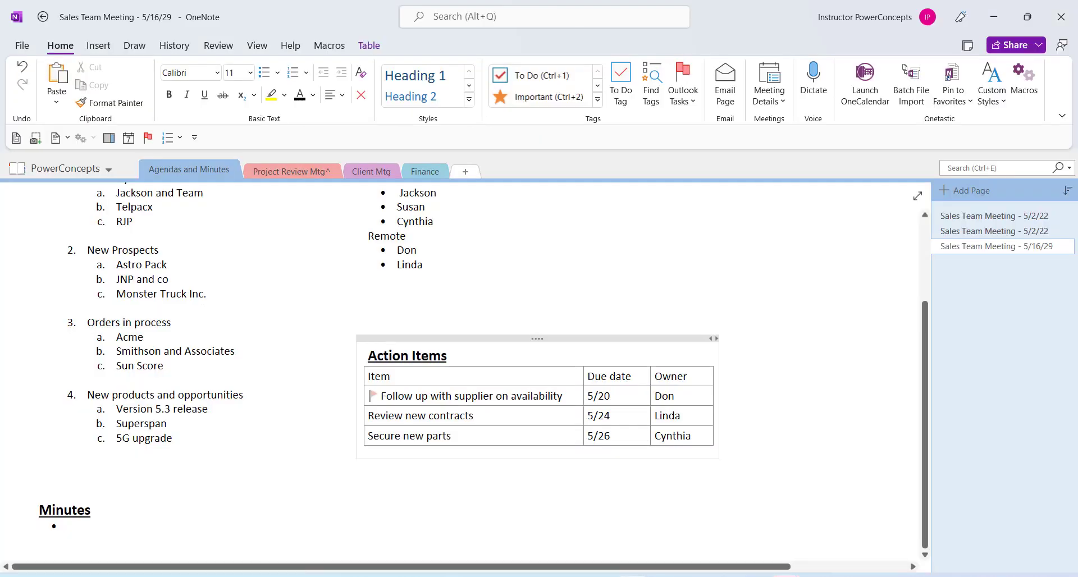
mouse_move(693, 122)
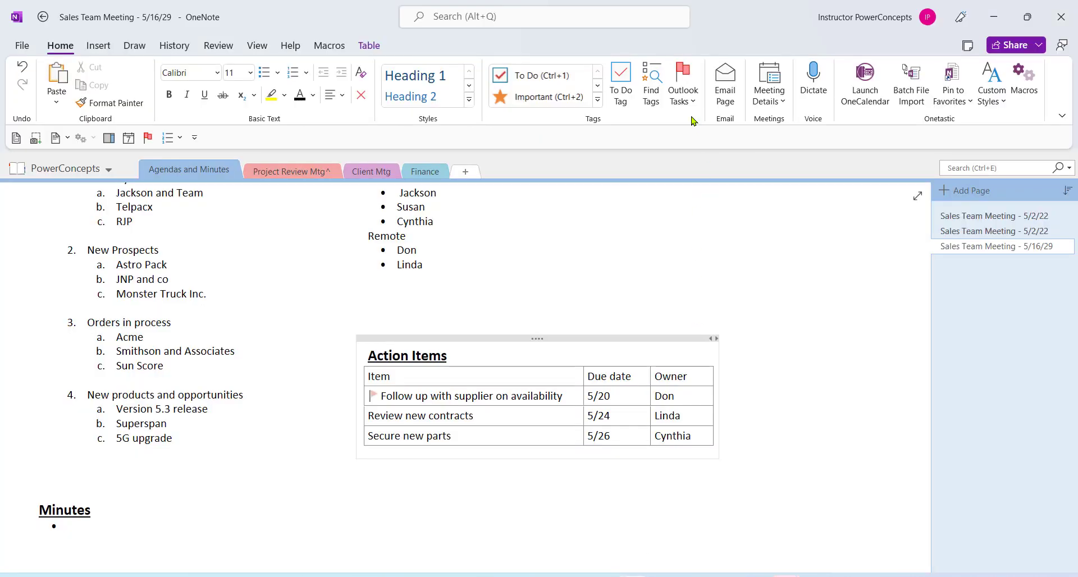
Flag 'Review new contracts' as a custom Outlook task and begin entering its due date
click(682, 82)
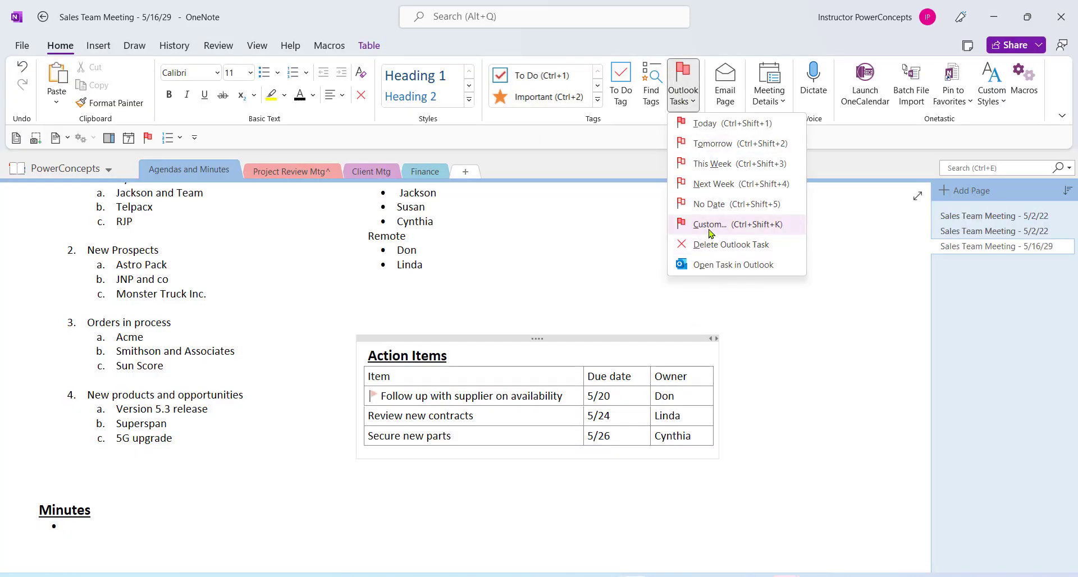
right_click(712, 224)
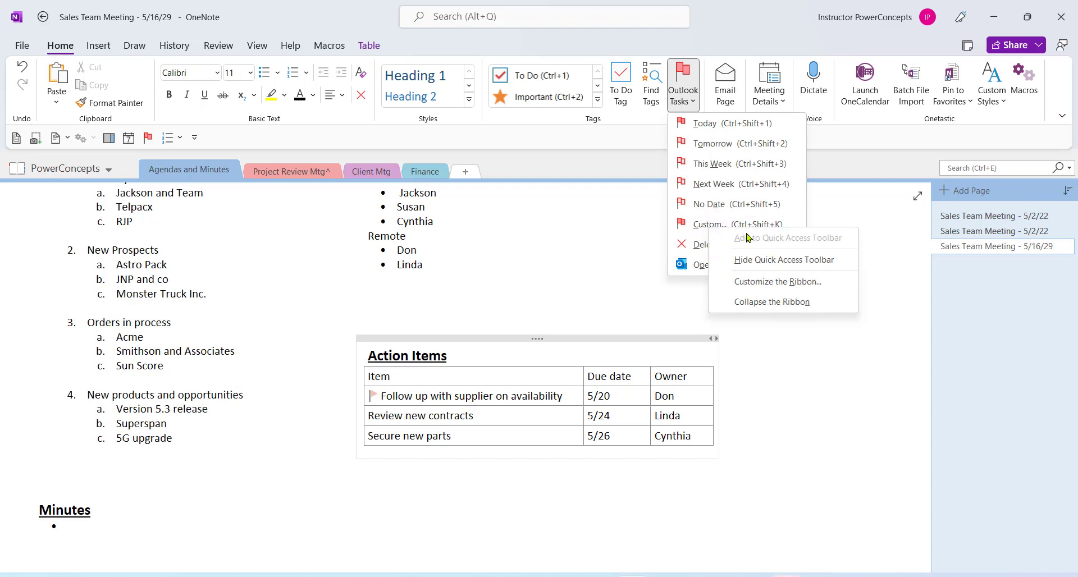
click(230, 237)
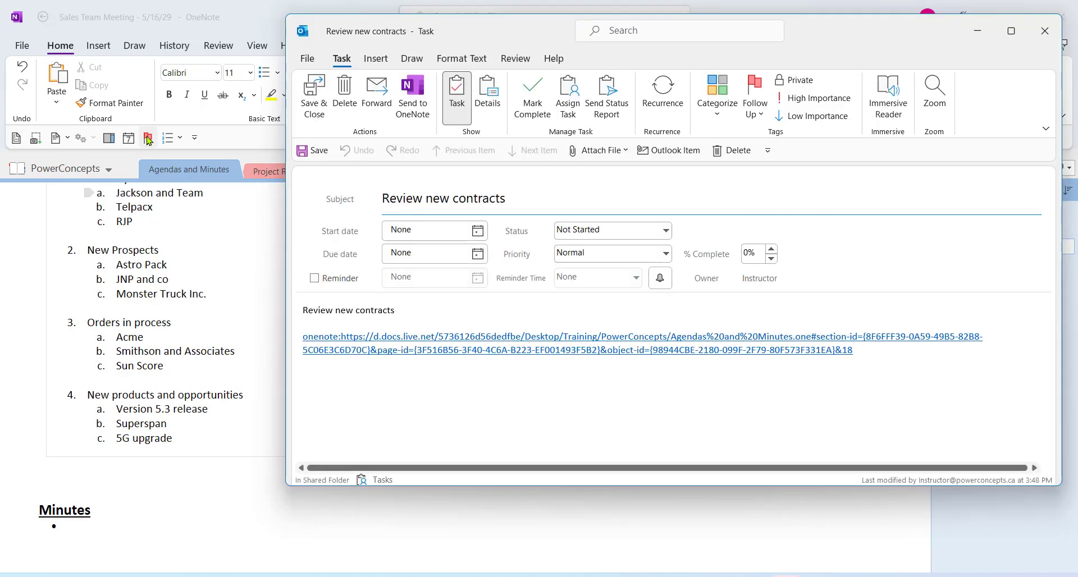
text(5/26/22)
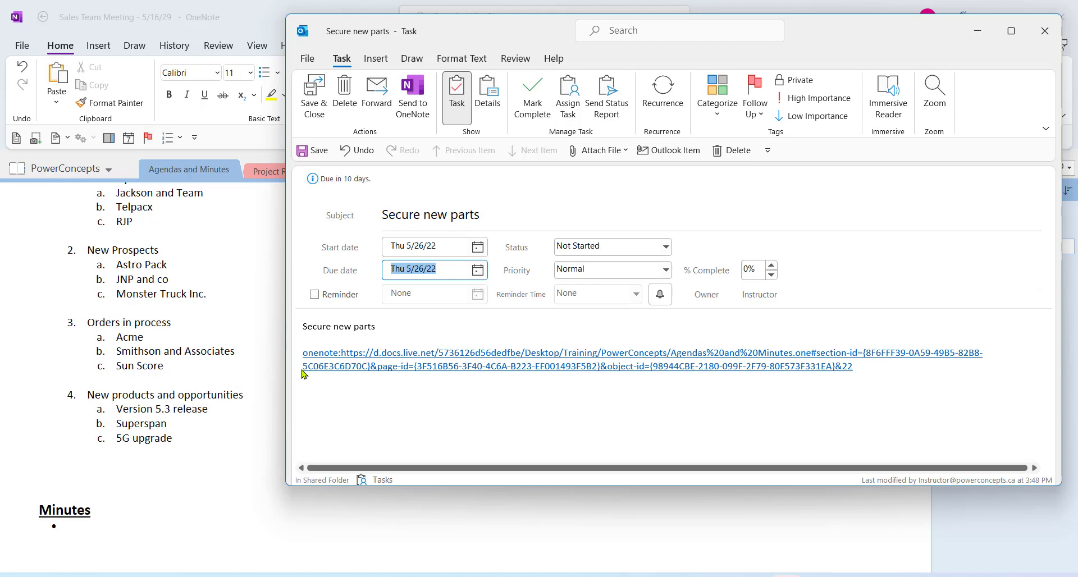
mouse_move(515, 360)
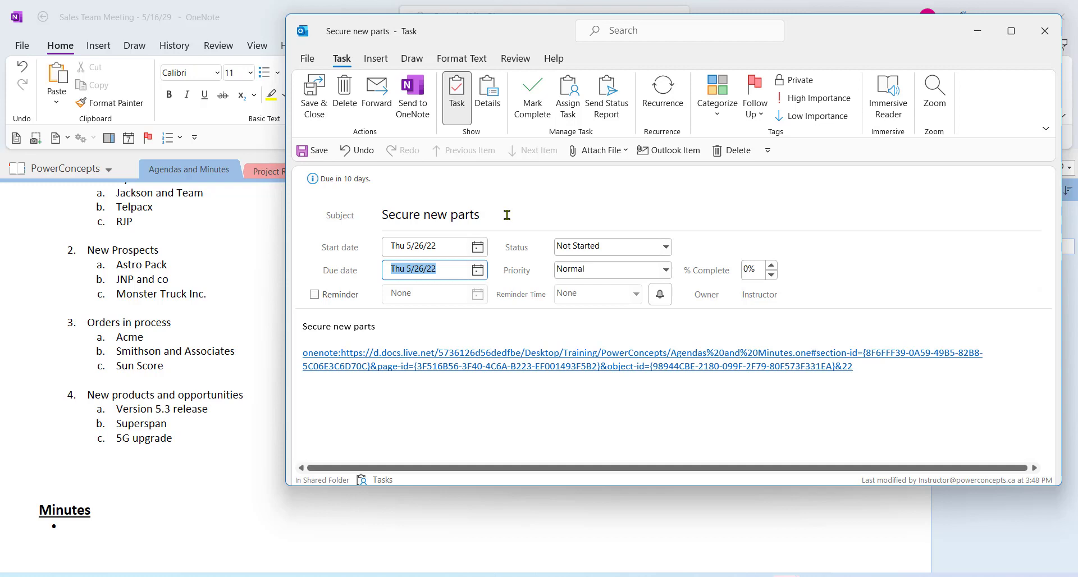
mouse_move(528, 366)
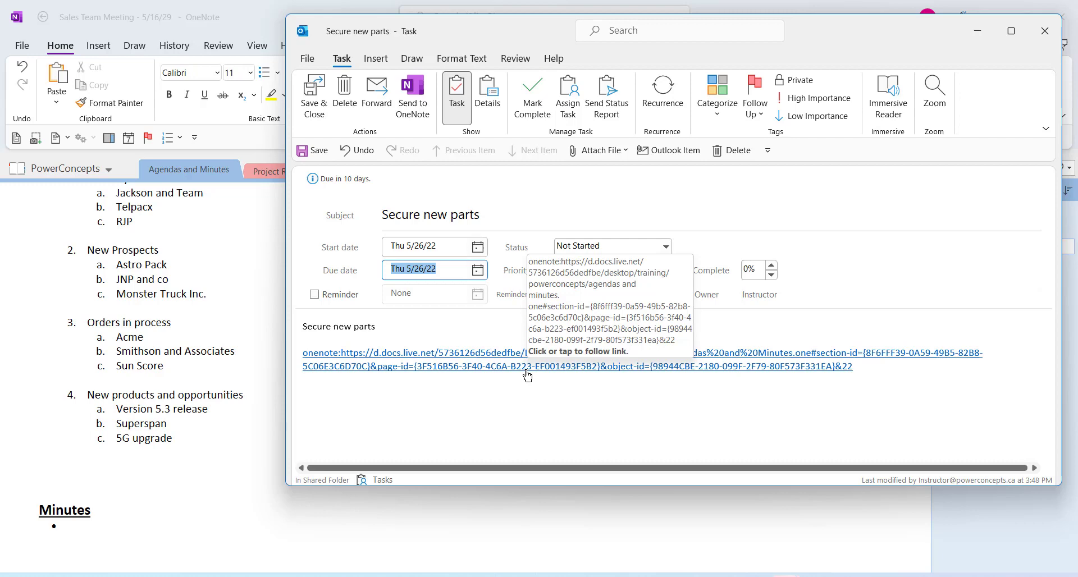
mouse_move(465, 318)
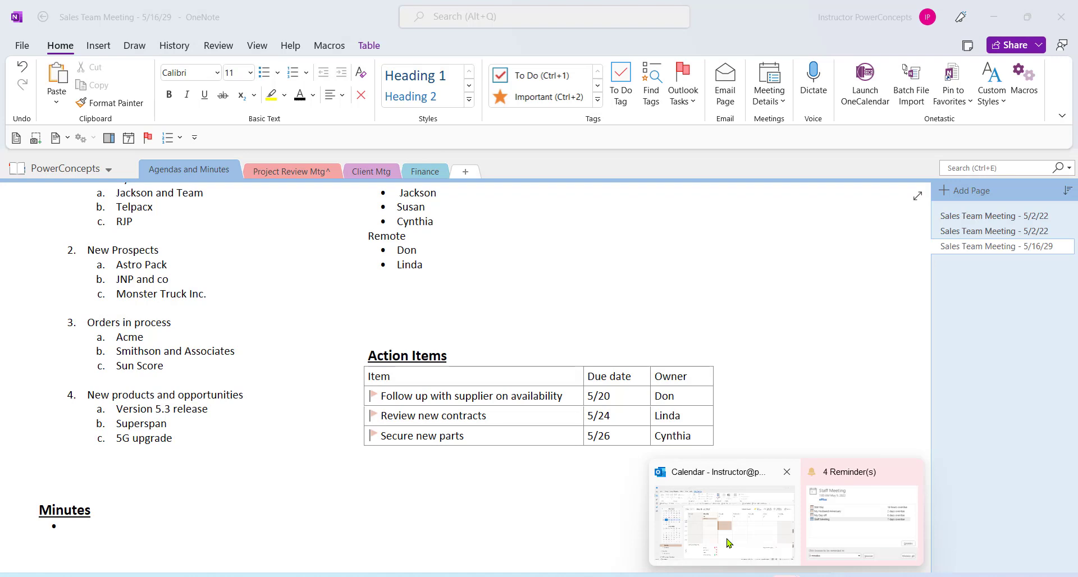
In Outlook Calendar, mark the supplier follow-up task complete in the week of May 15–21
click(723, 516)
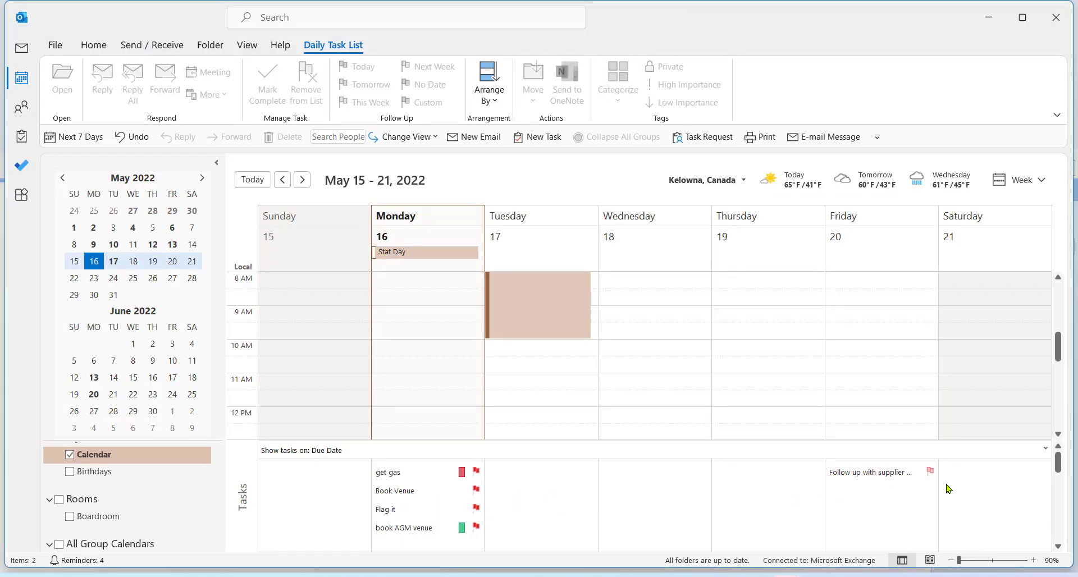
mouse_move(358, 221)
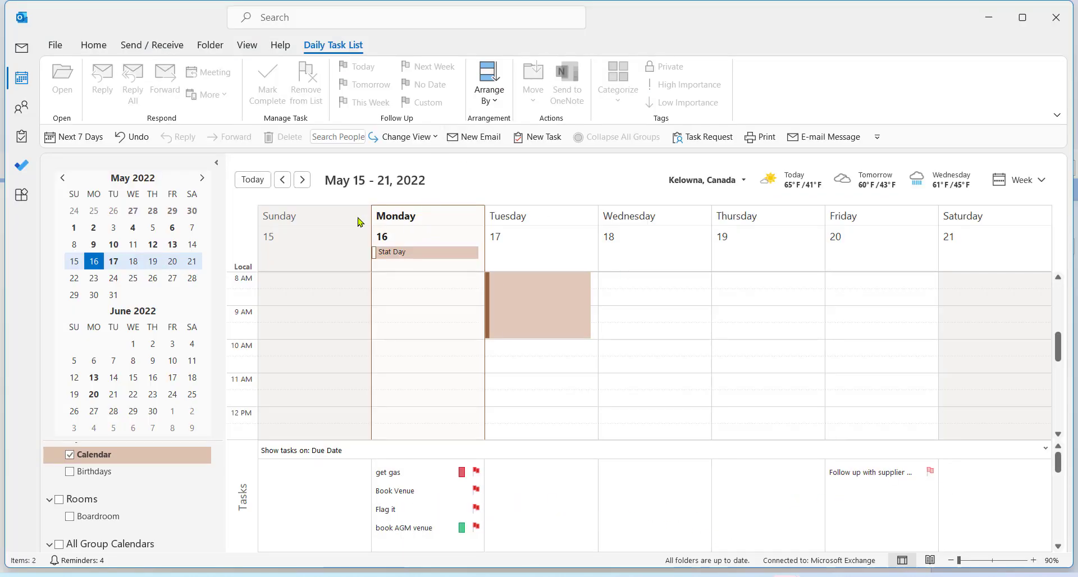
click(302, 180)
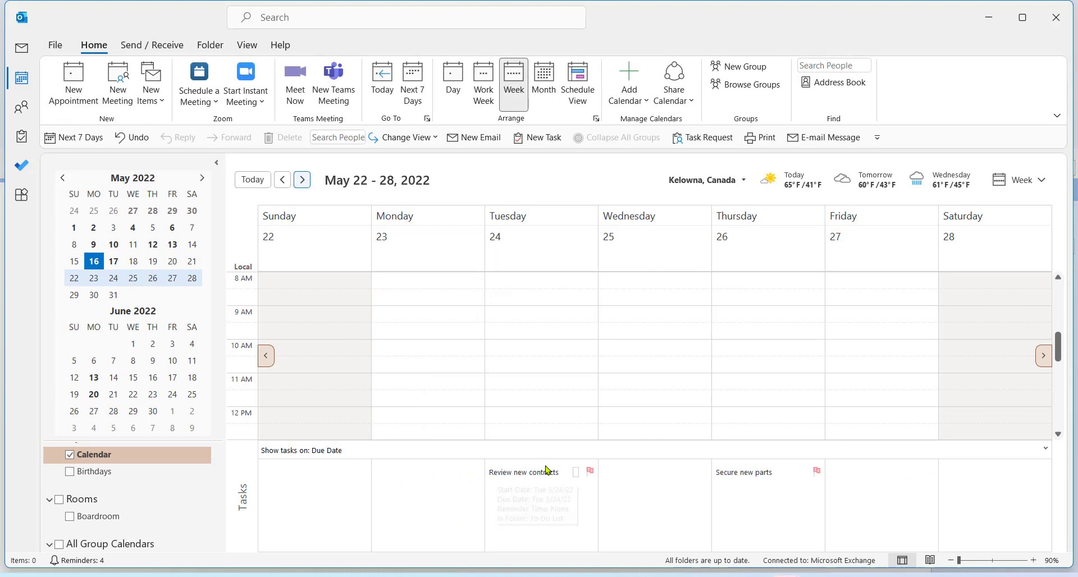
mouse_move(473, 442)
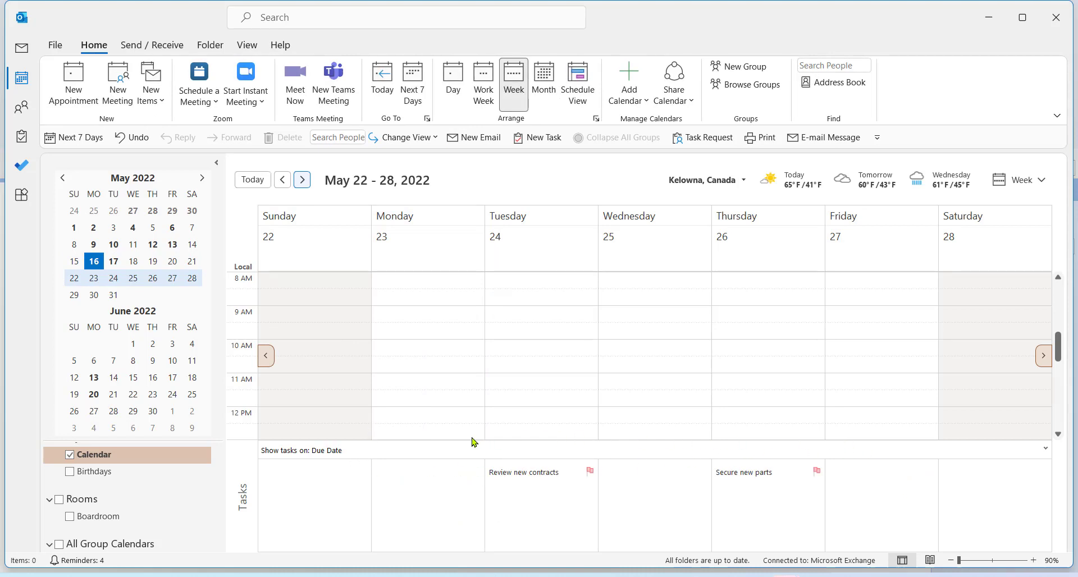
click(282, 180)
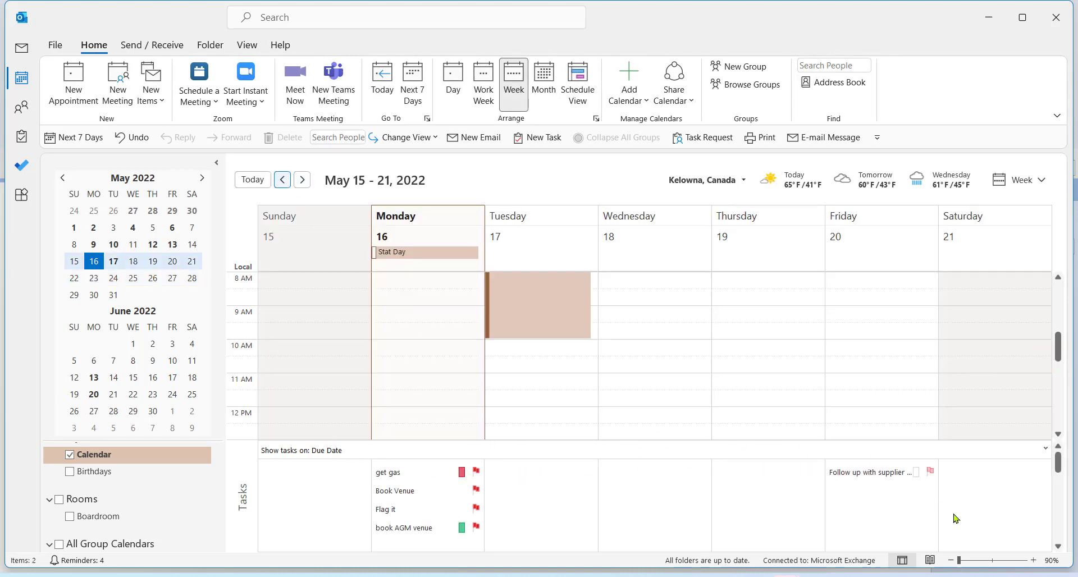
mouse_move(992, 522)
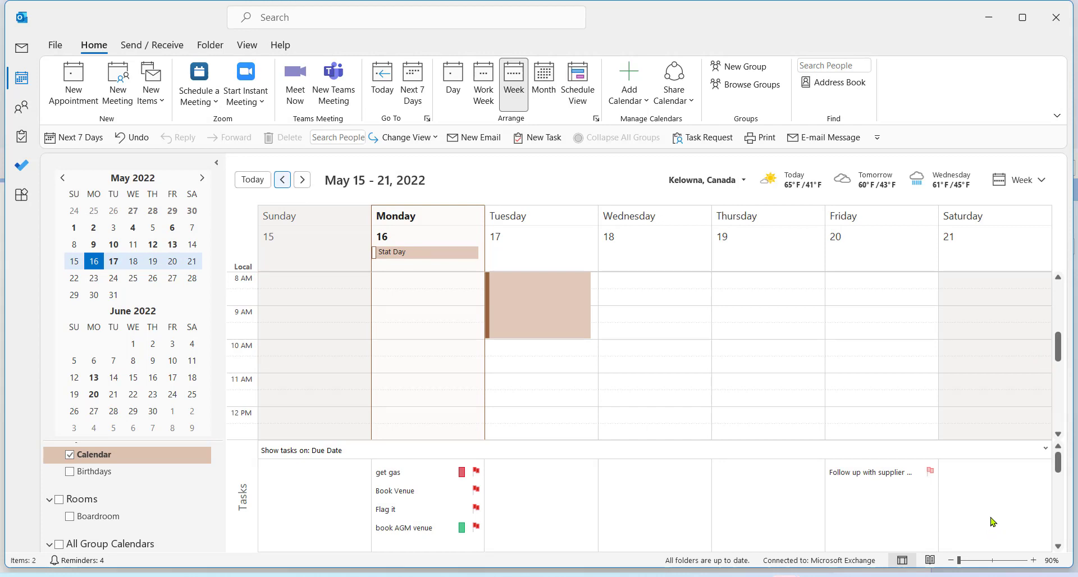
mouse_move(977, 519)
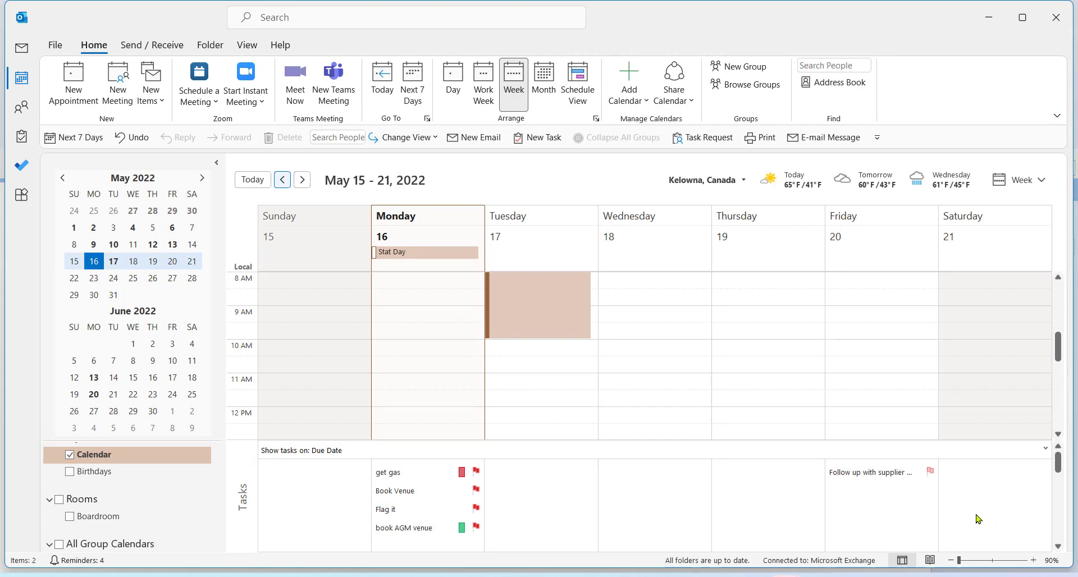
click(880, 471)
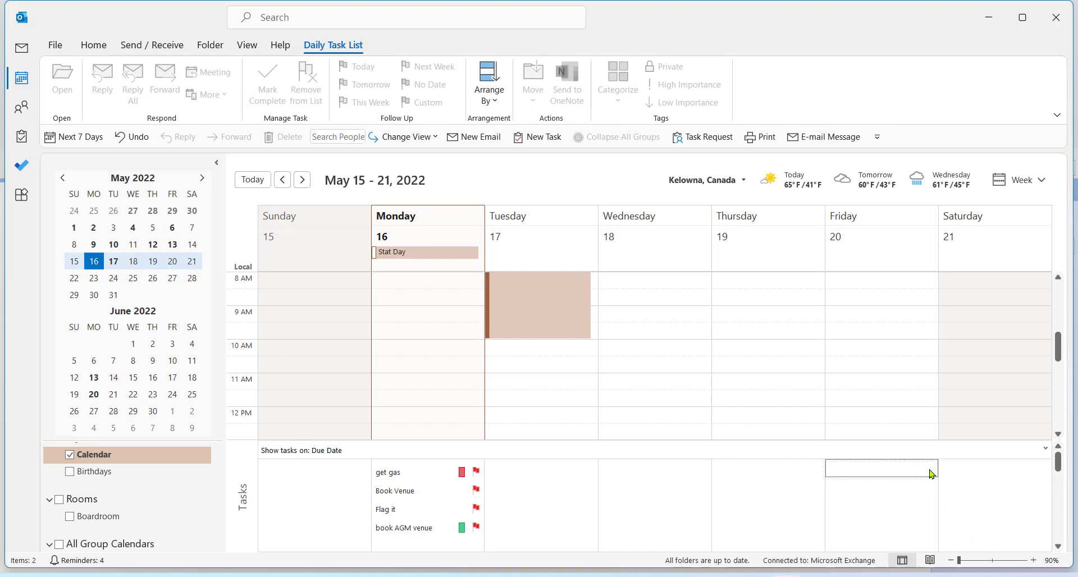
Complete the May 22–28 tasks including Review new contracts, then refresh OneNote's Action Items check marks
click(302, 180)
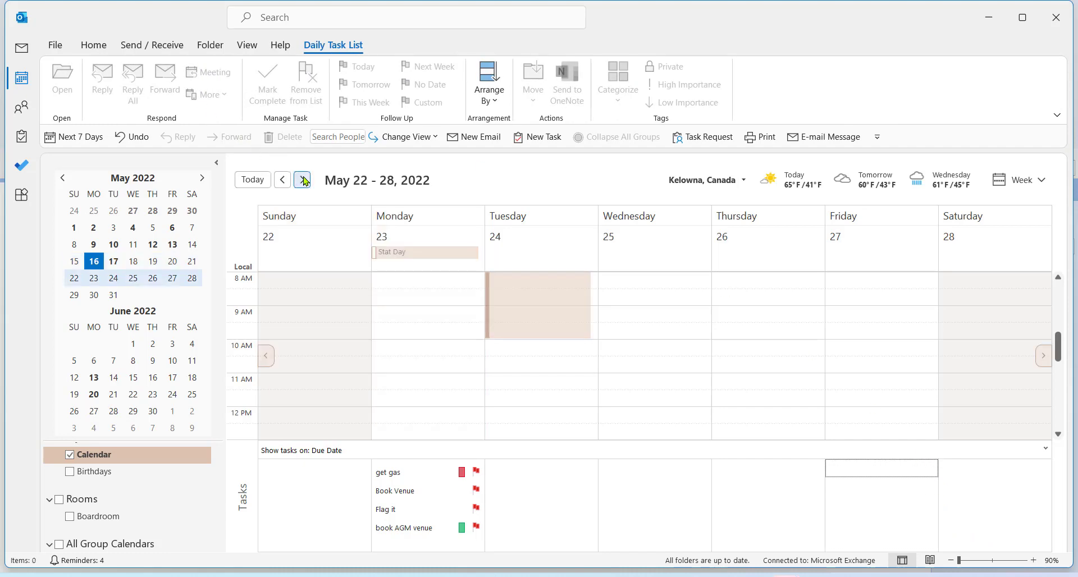
click(93, 45)
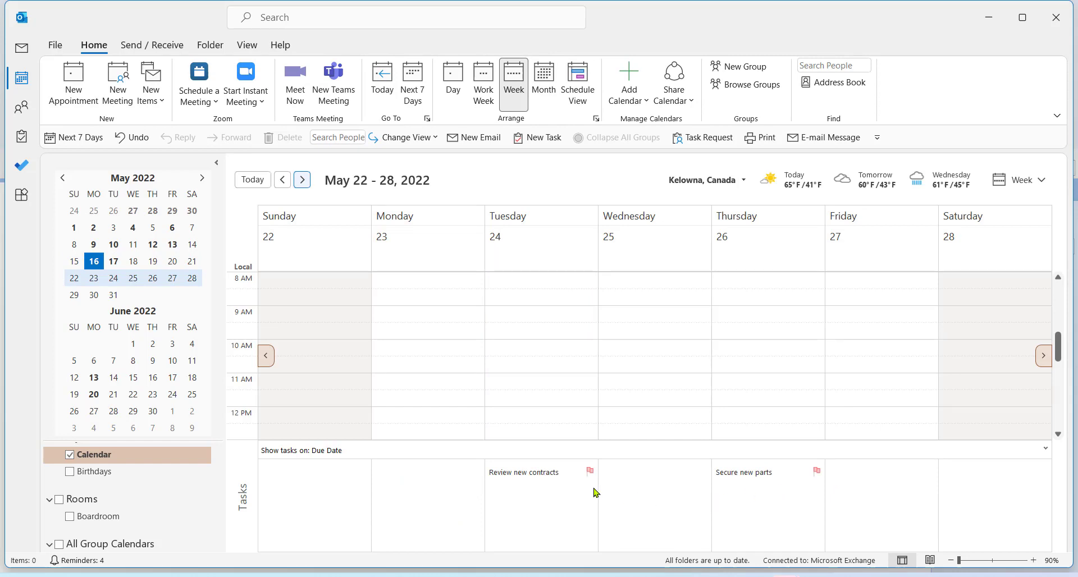
double_click(523, 471)
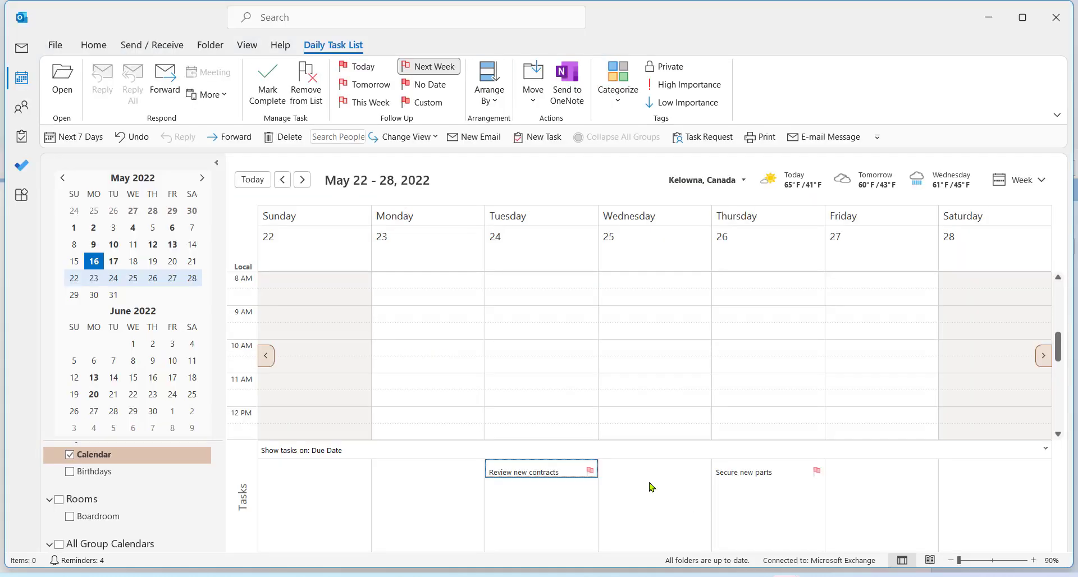
mouse_move(591, 471)
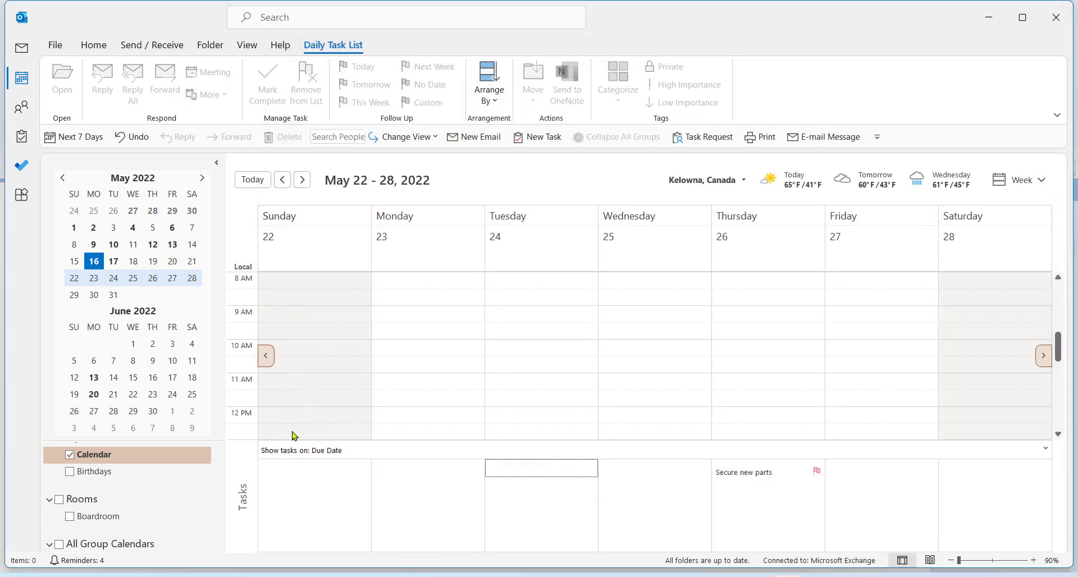
mouse_move(789, 471)
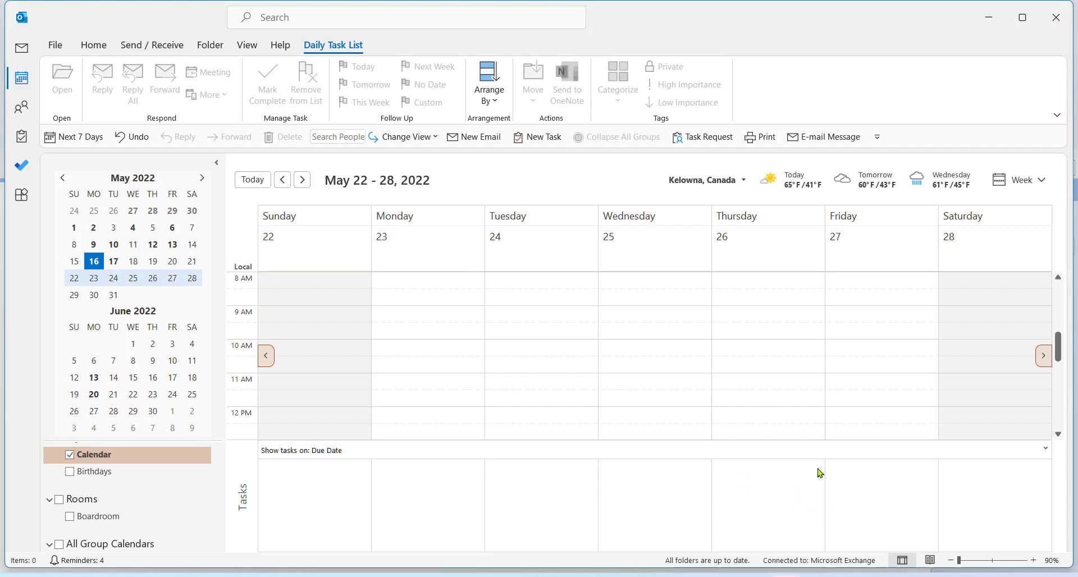
click(768, 468)
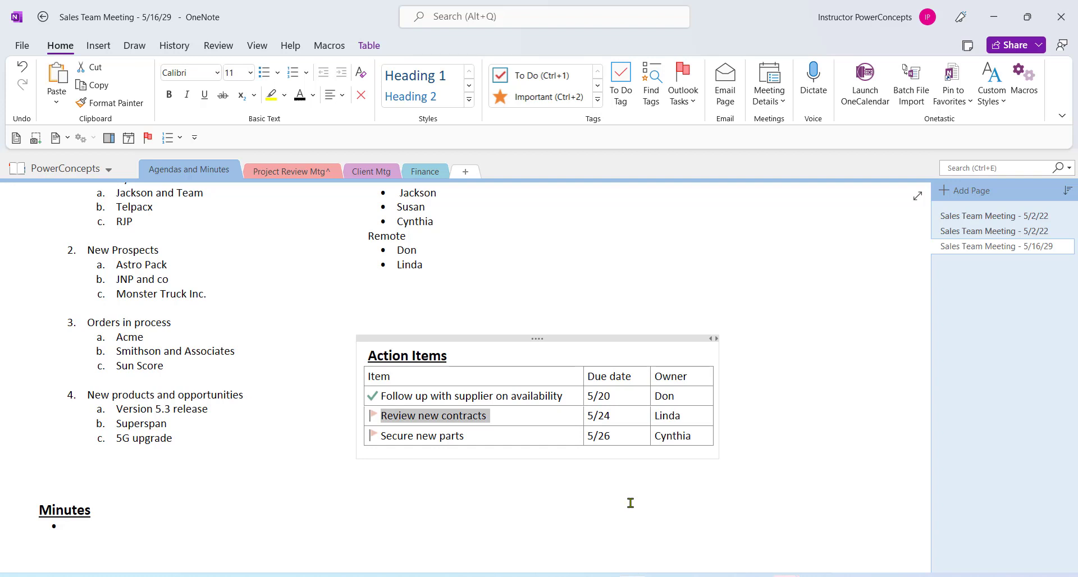
click(371, 435)
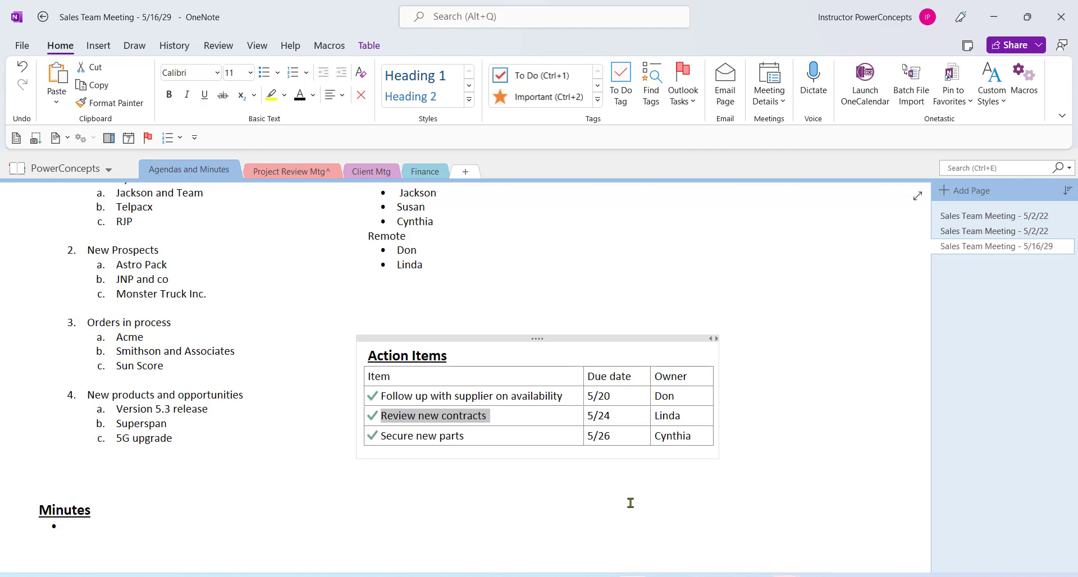